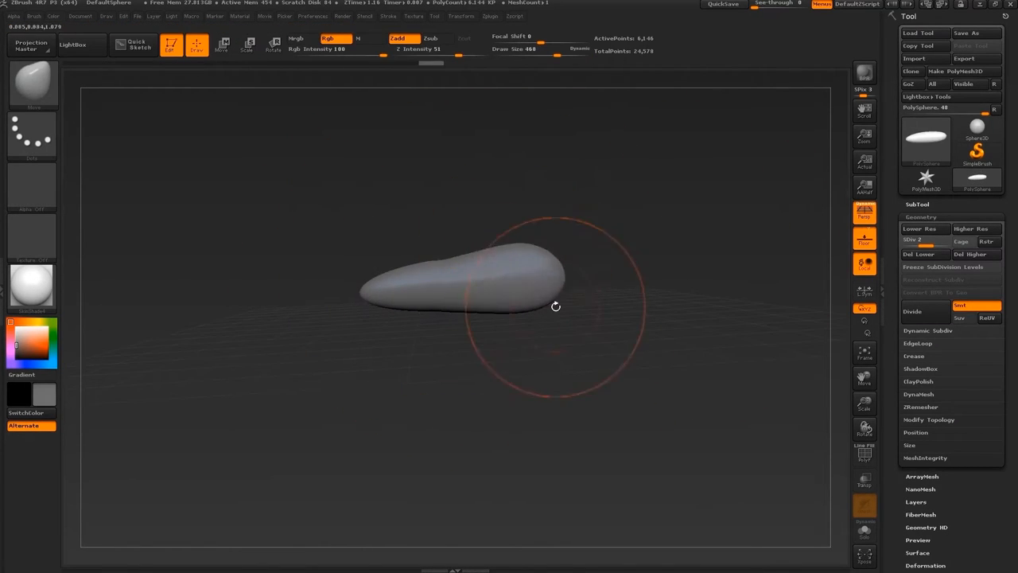
# Stretch the sphere into an elongated body and lay a transform line for the neck and leg
pyautogui.moveTo(556, 306); pyautogui.dragTo(523, 280)
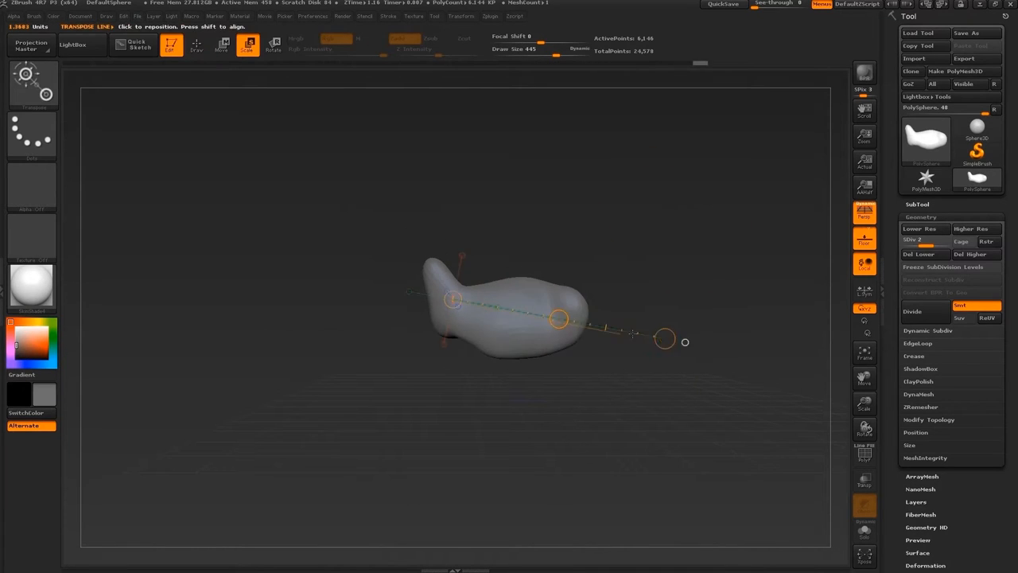
pyautogui.click(168, 45)
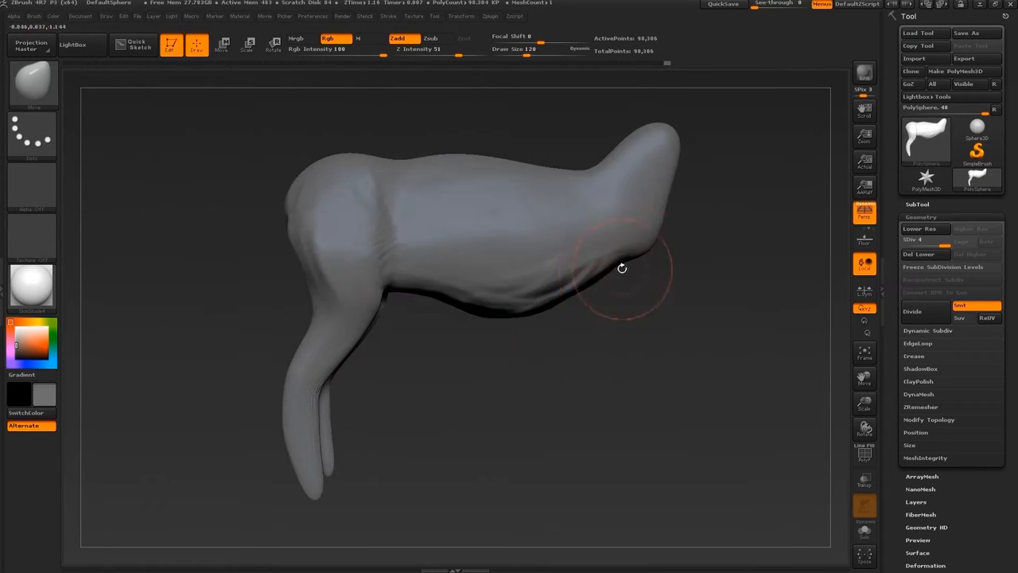
# Pull the mass further toward a sheep shape with head, legs and tail
pyautogui.moveTo(622, 267); pyautogui.dragTo(161, 442)
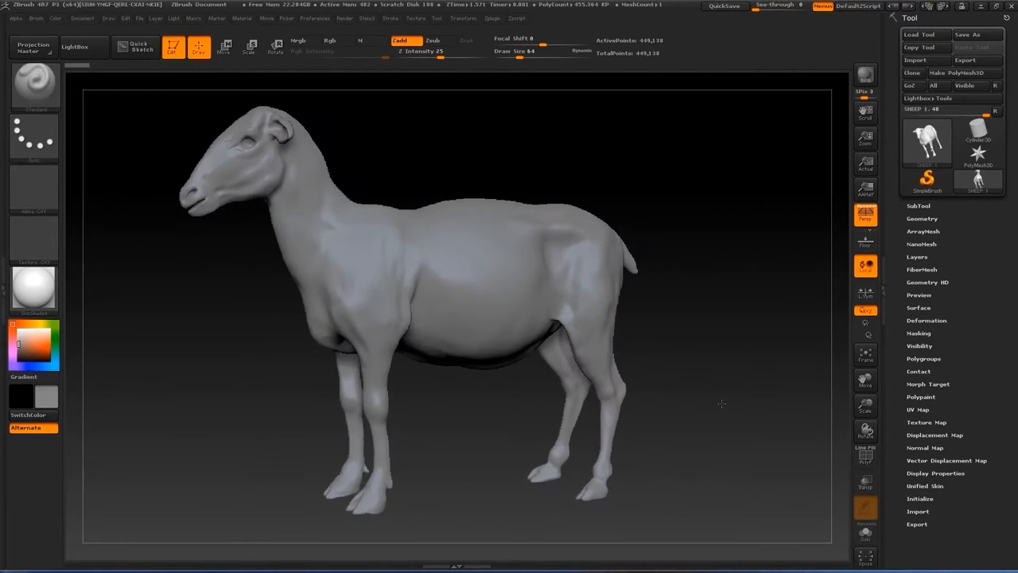
# Run ZRemesher from Tool > Geometry and show PolyF to reveal the new quad flow
pyautogui.click(918, 442)
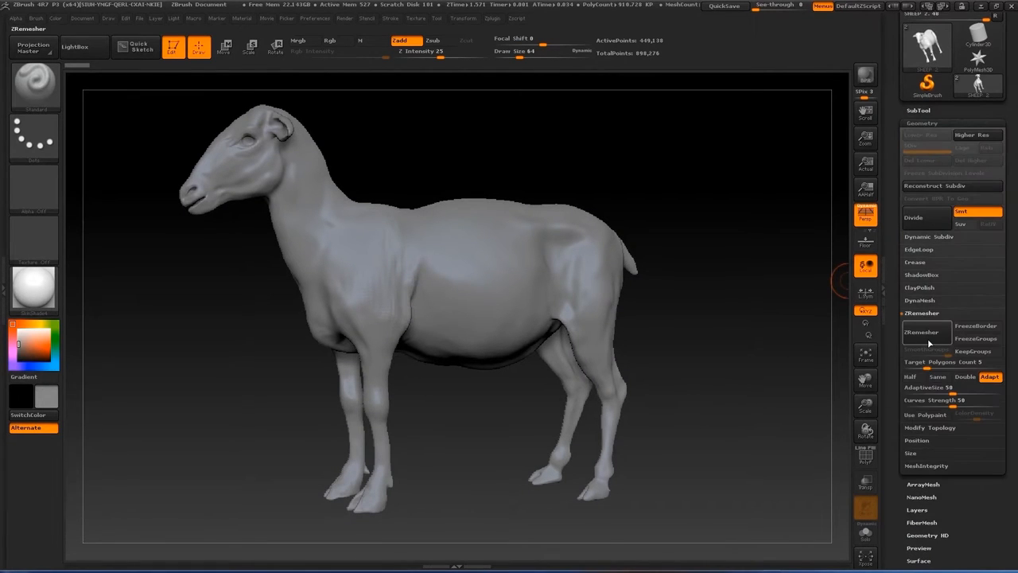
pyautogui.click(926, 332)
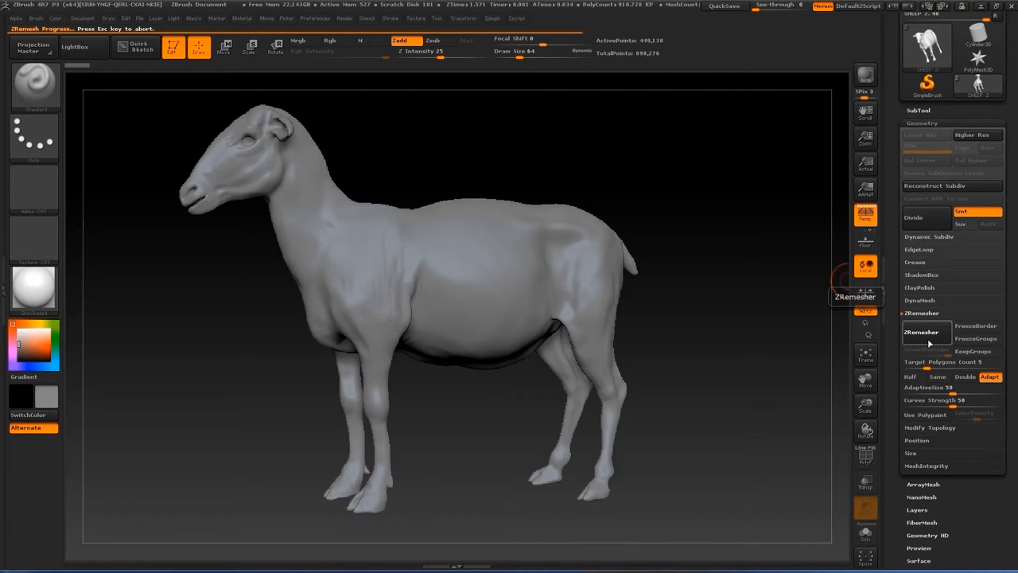
pyautogui.click(921, 332)
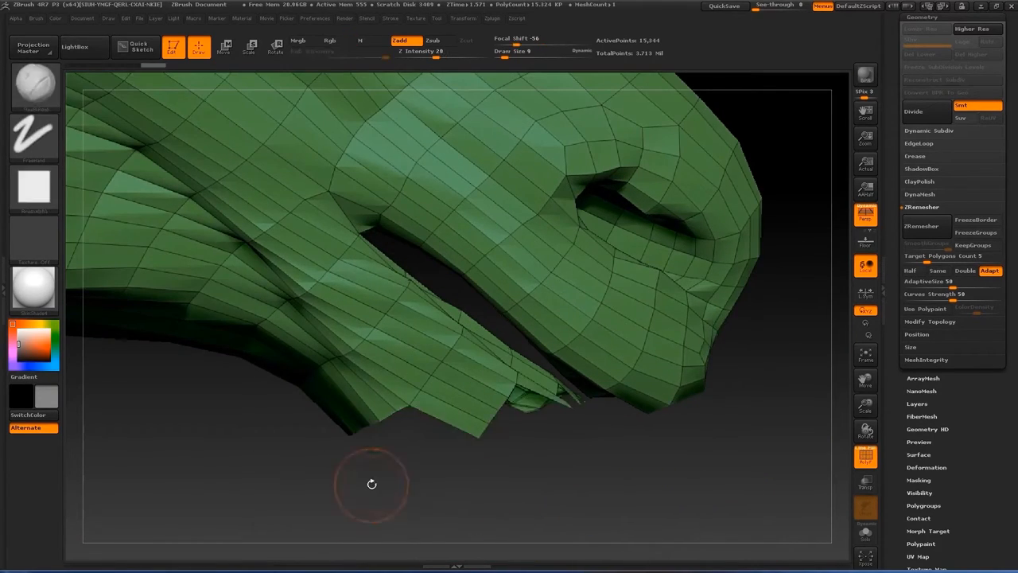
# Project All from the original subtool onto the remeshed sheep to restore nostrils and lips
pyautogui.moveTo(372, 484); pyautogui.dragTo(706, 444)
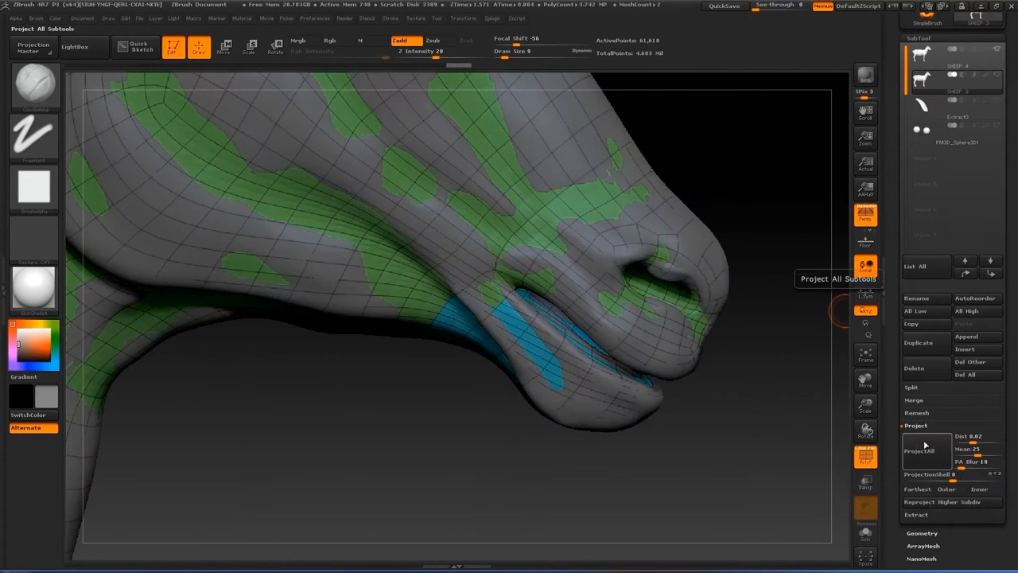
pyautogui.click(919, 450)
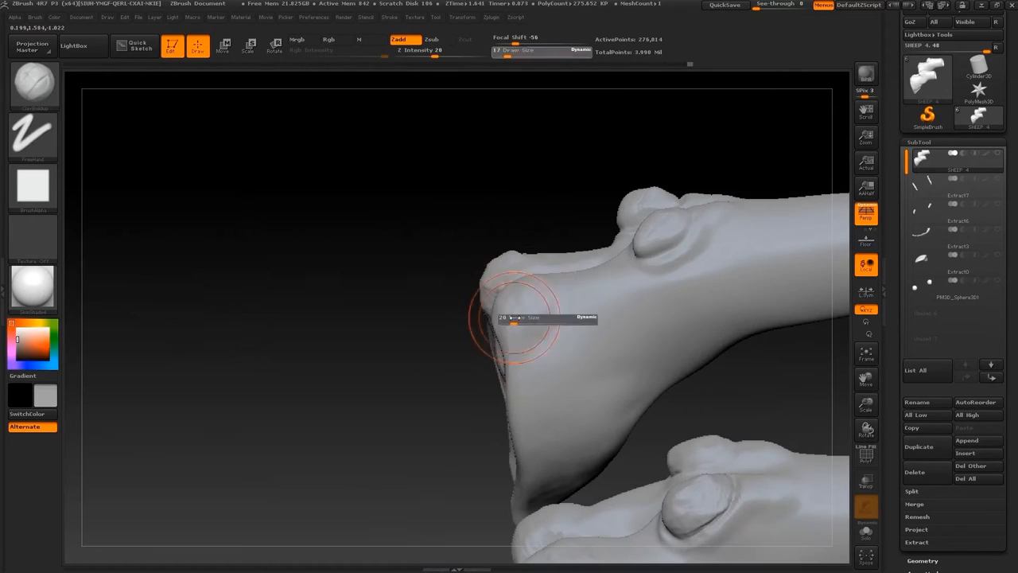
# Carve the cloven split into the hooves with the Dam Standard brush
pyautogui.moveTo(525, 318); pyautogui.dragTo(623, 350)
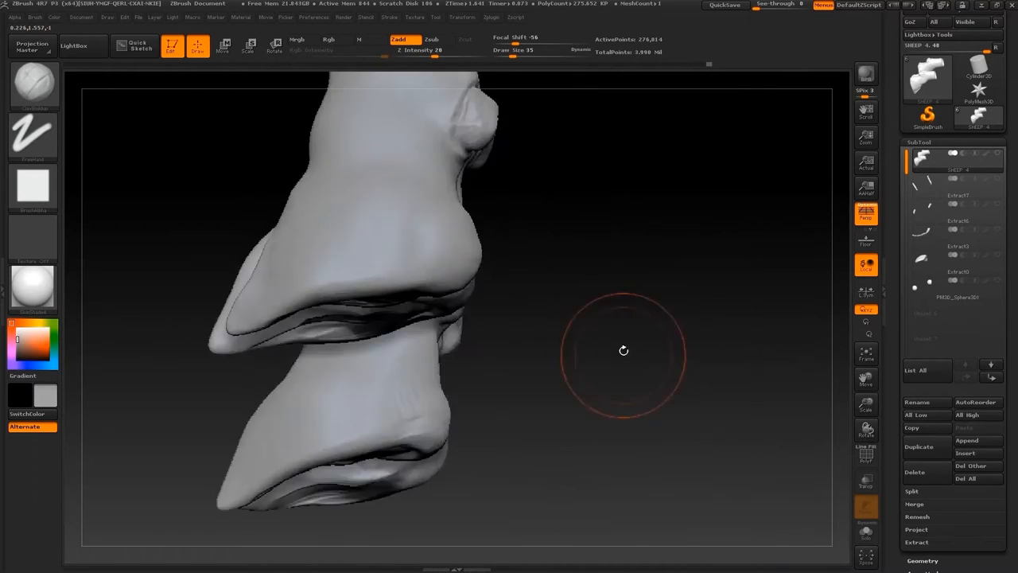
pyautogui.moveTo(623, 350); pyautogui.dragTo(447, 399)
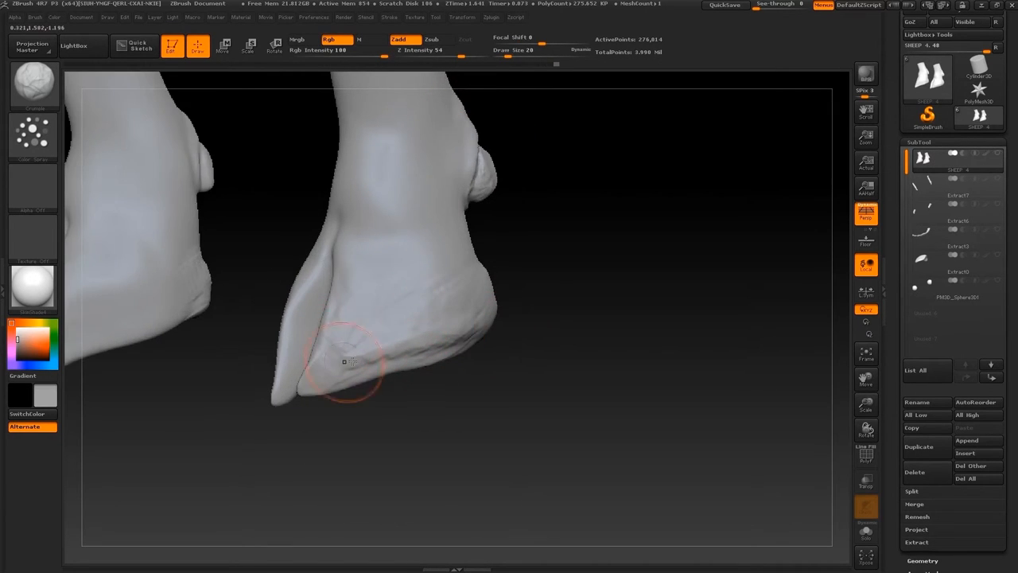
pyautogui.moveTo(343, 363); pyautogui.dragTo(385, 365)
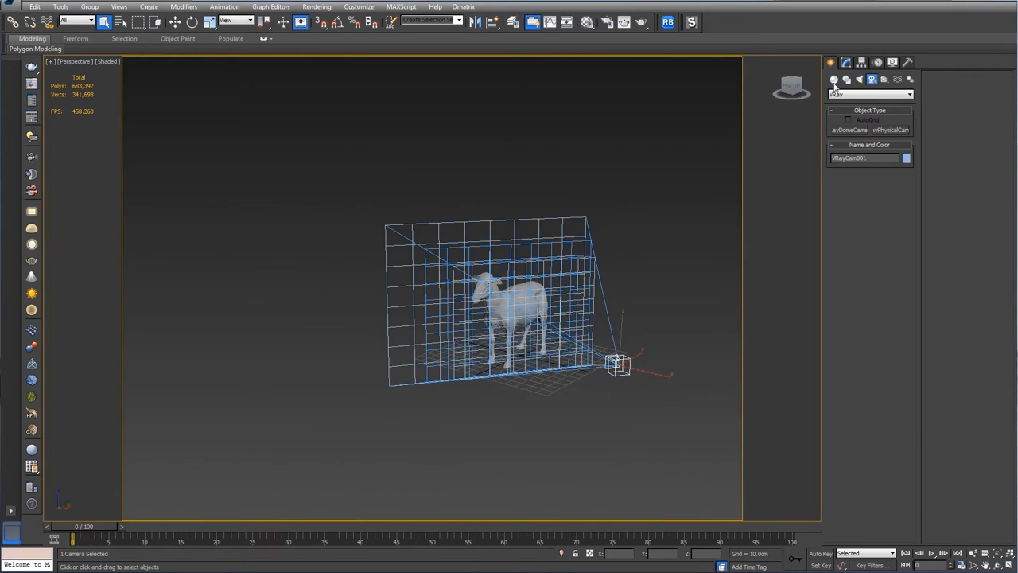
# Select the PhysicalCamera and show its Basic parameters in the Modify panel
pyautogui.click(846, 62)
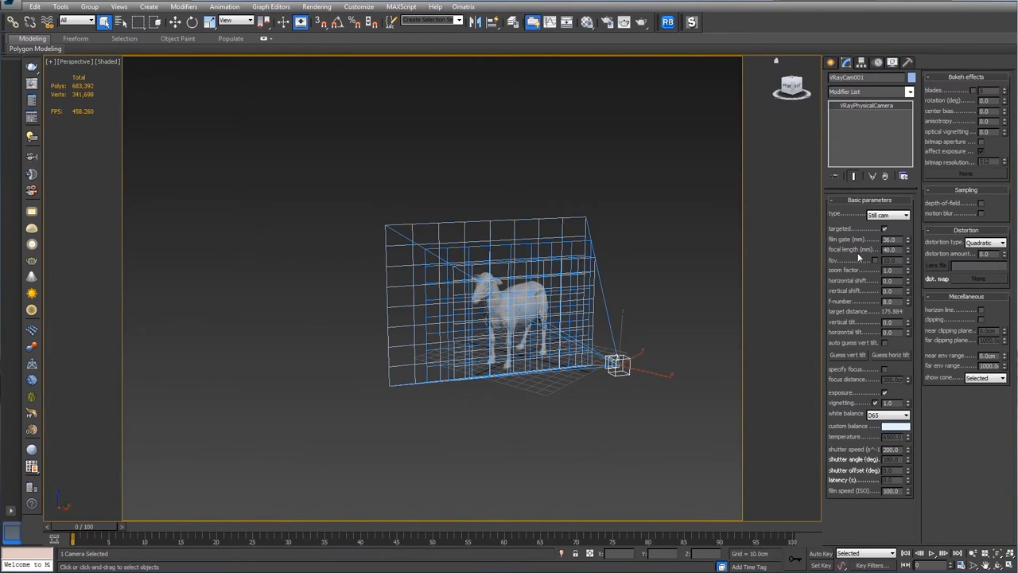
pyautogui.click(910, 242)
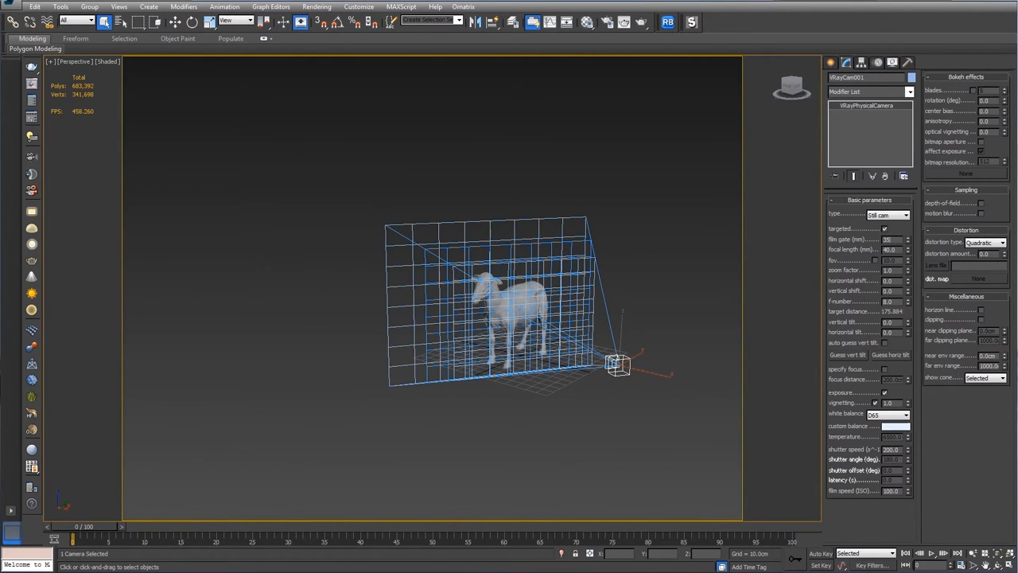